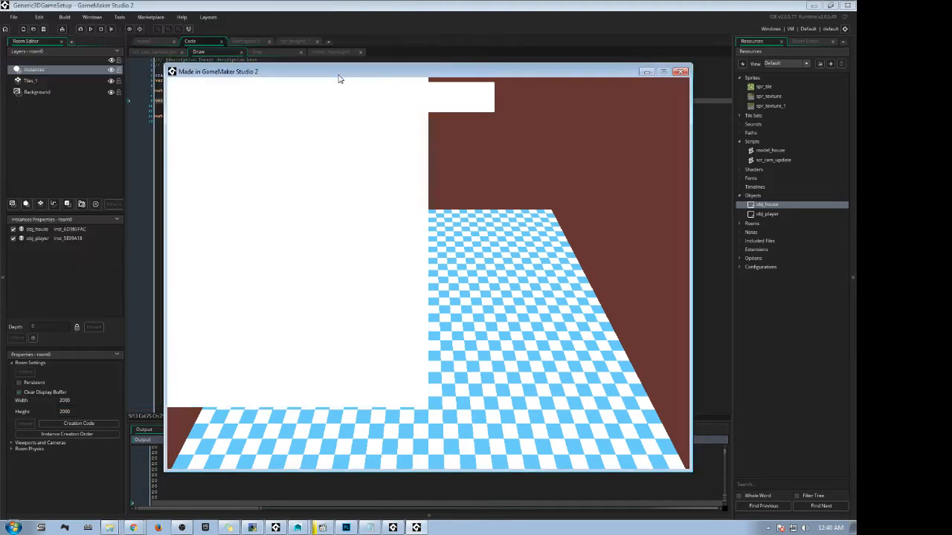
pyautogui.moveTo(472, 255)
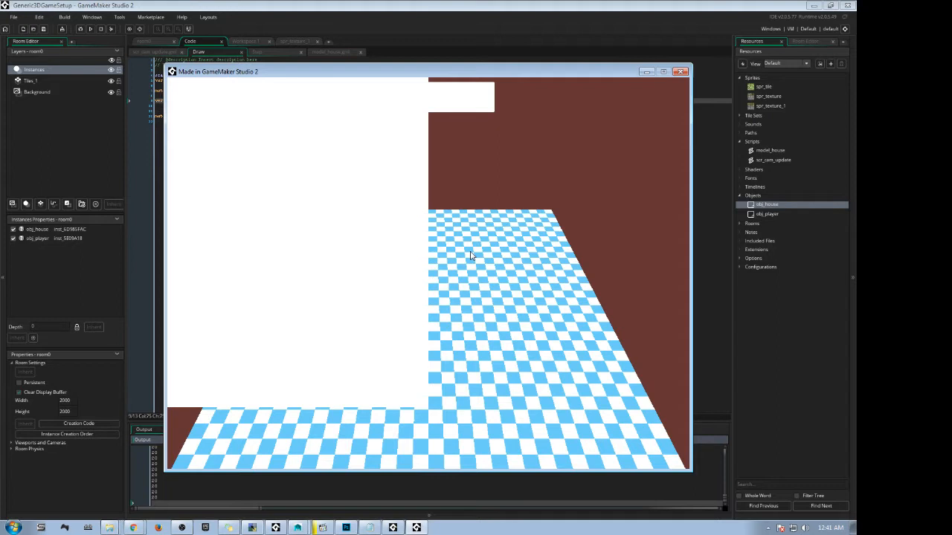
pyautogui.moveTo(573, 173)
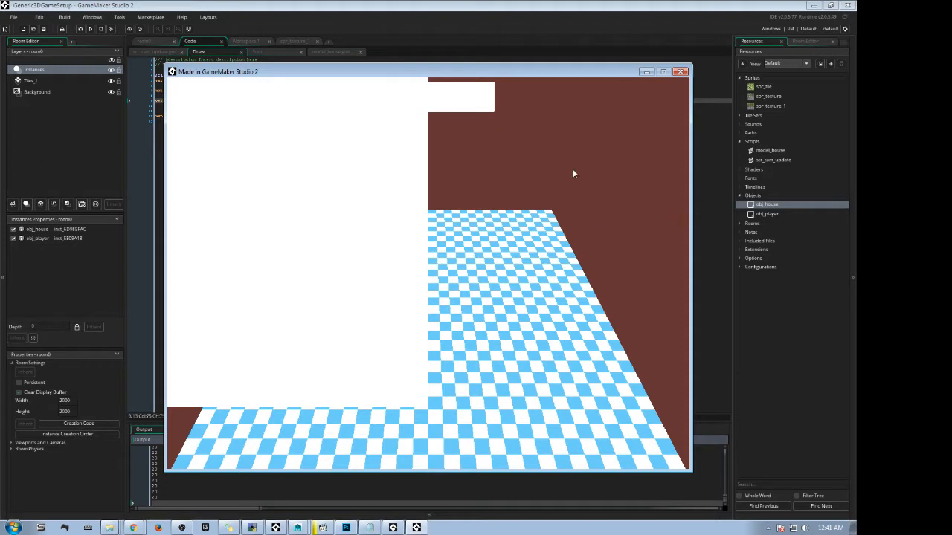
pyautogui.moveTo(535, 187)
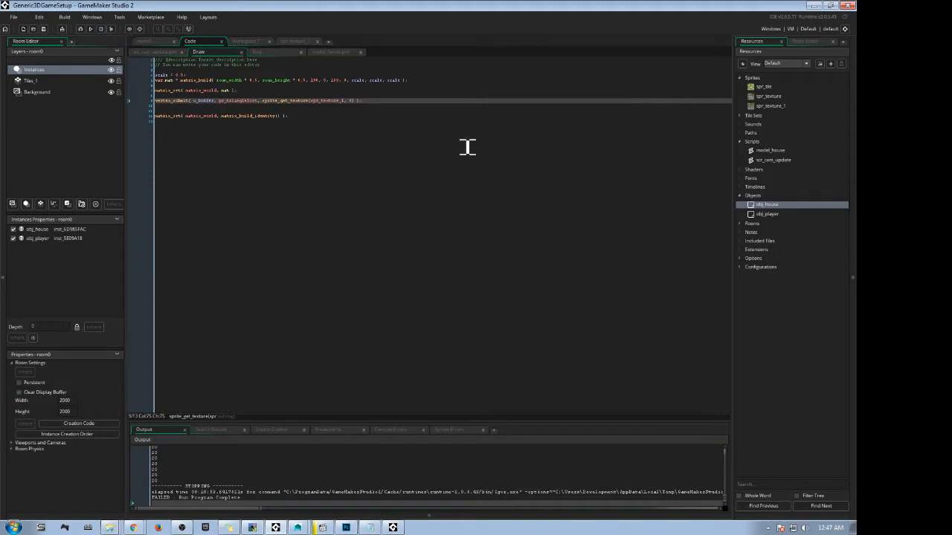
pyautogui.moveTo(502, 265)
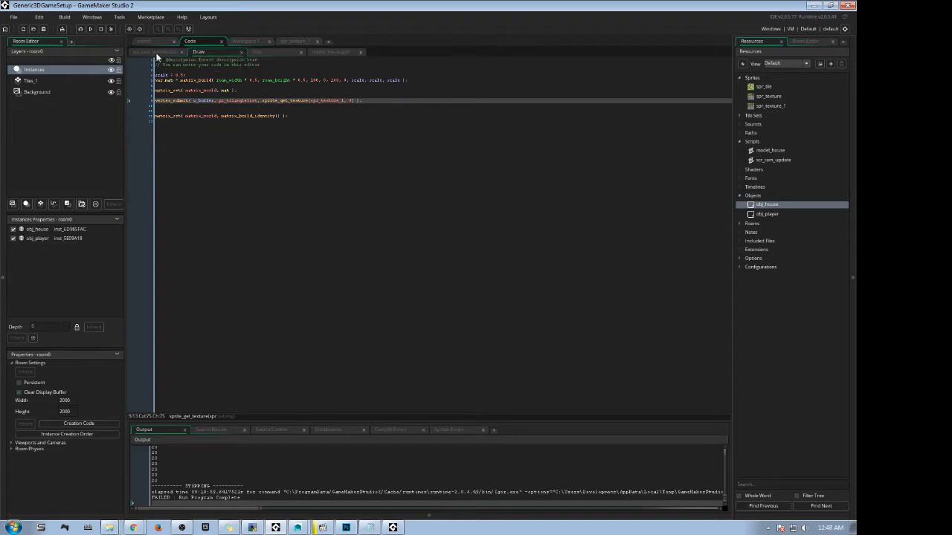
# Open room0's creation code to add draw_light_define_ambient with an HSV colour.
pyautogui.click(145, 42)
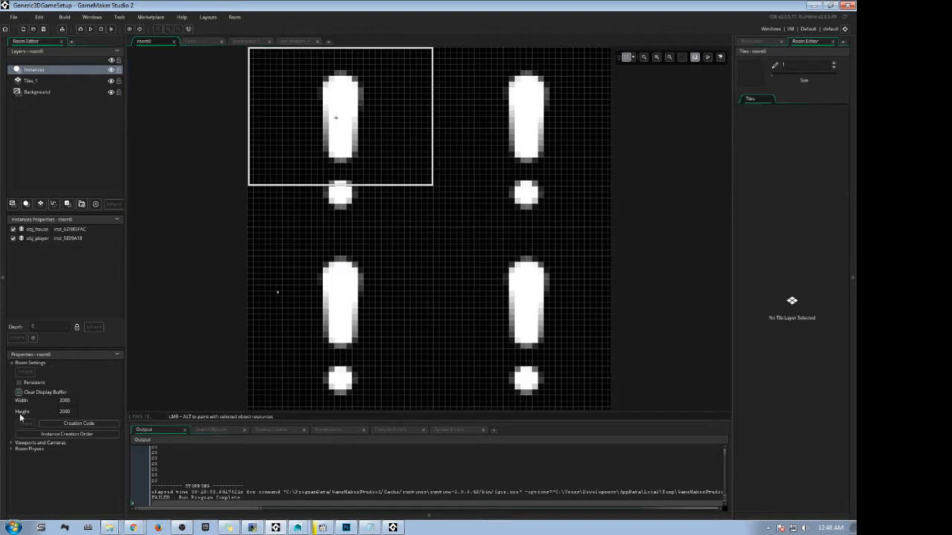
pyautogui.click(78, 424)
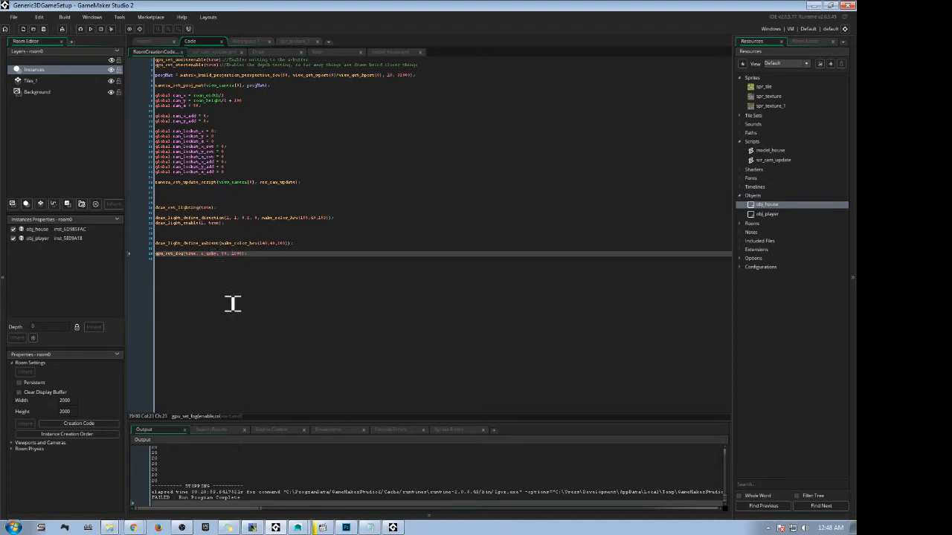
pyautogui.moveTo(240, 276)
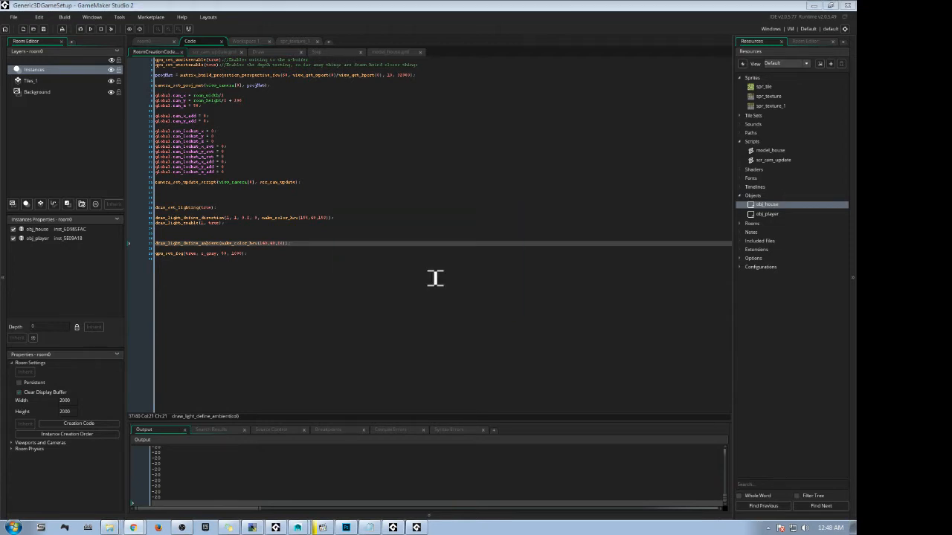
pyautogui.moveTo(436, 291)
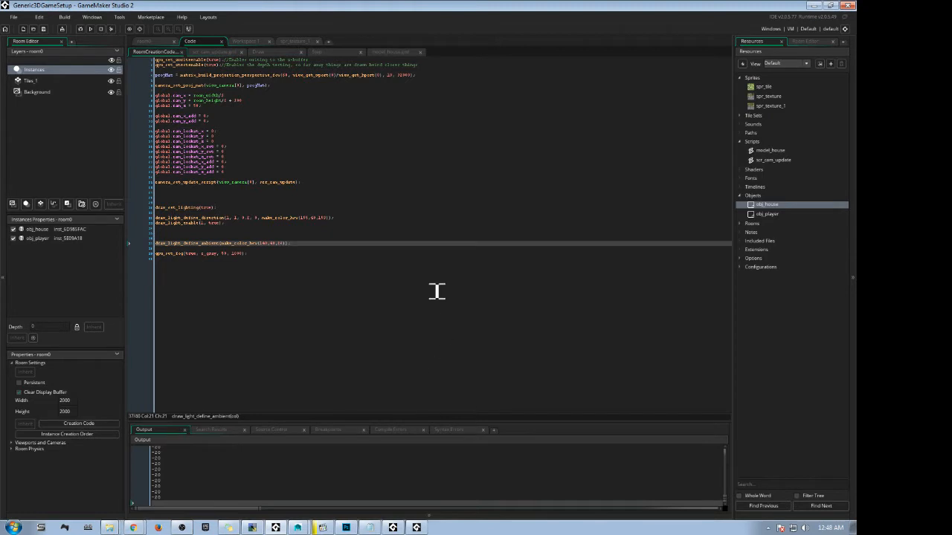
# Run the game and walk around the textured, lit house in first person.
pyautogui.press('alt+tab')
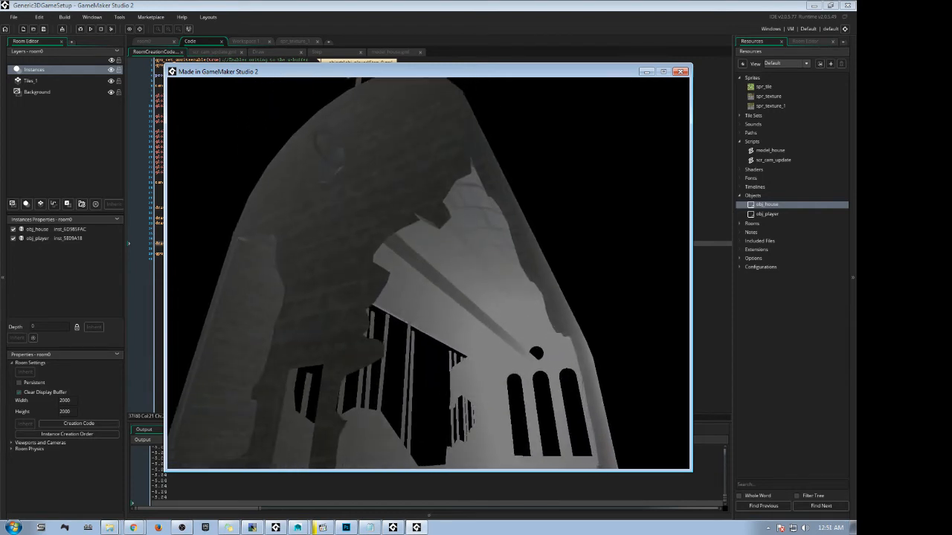
# Close the game, switch gpu_set_fog from c_gray to c_black, and rerun.
pyautogui.click(680, 72)
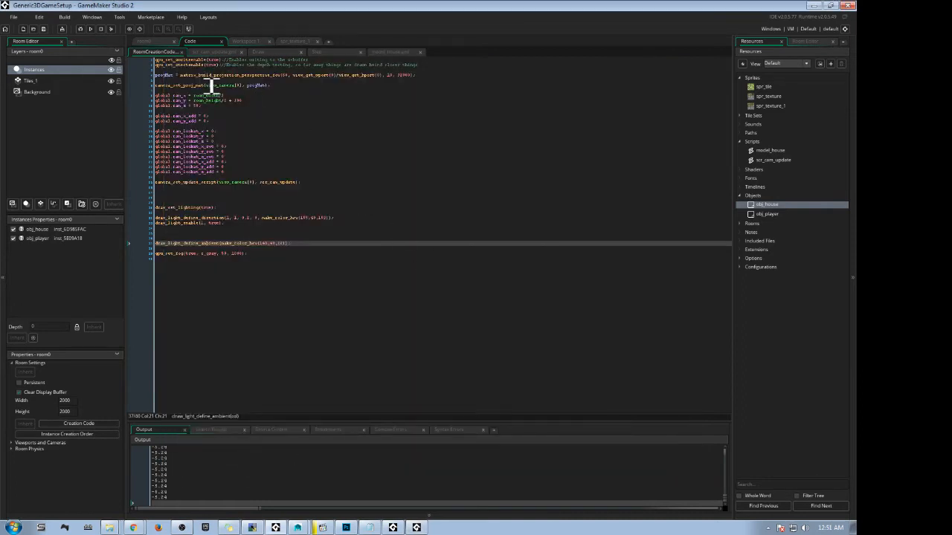
pyautogui.click(99, 32)
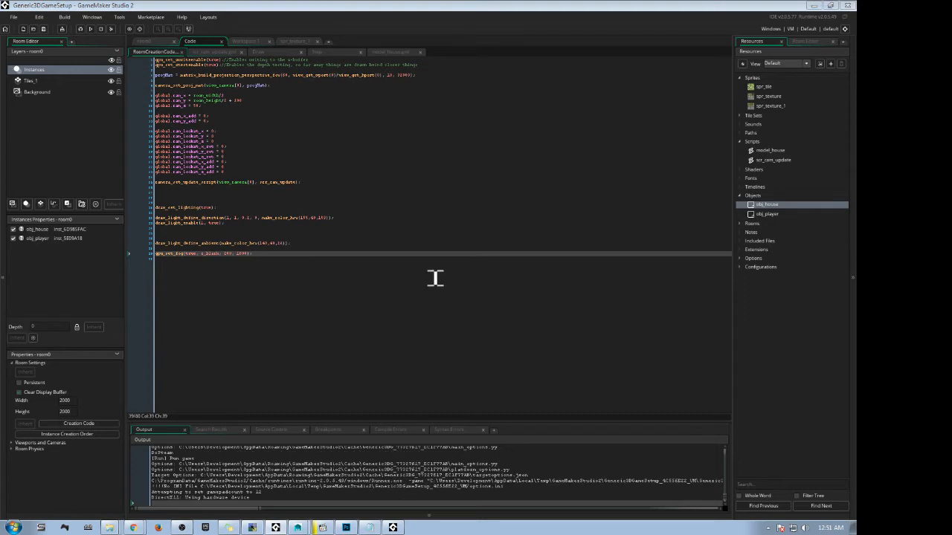
pyautogui.click(93, 31)
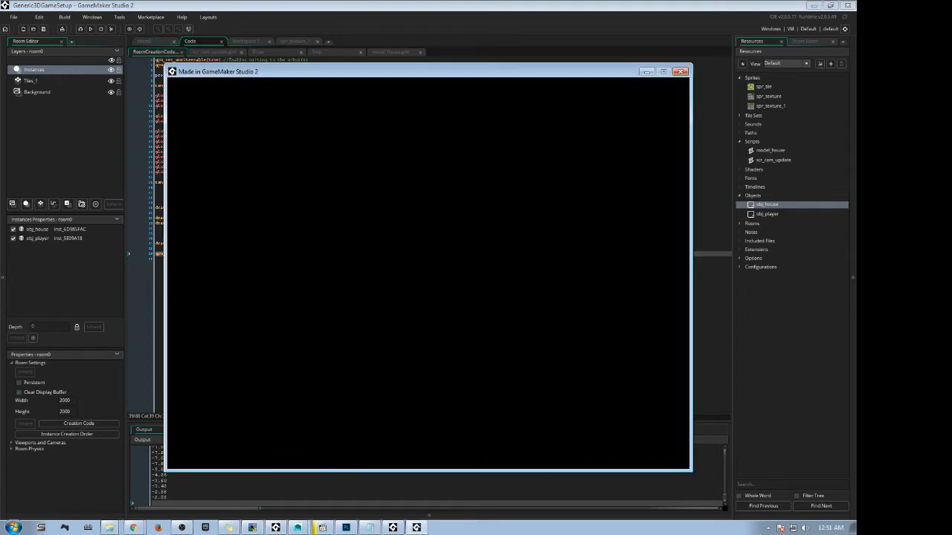